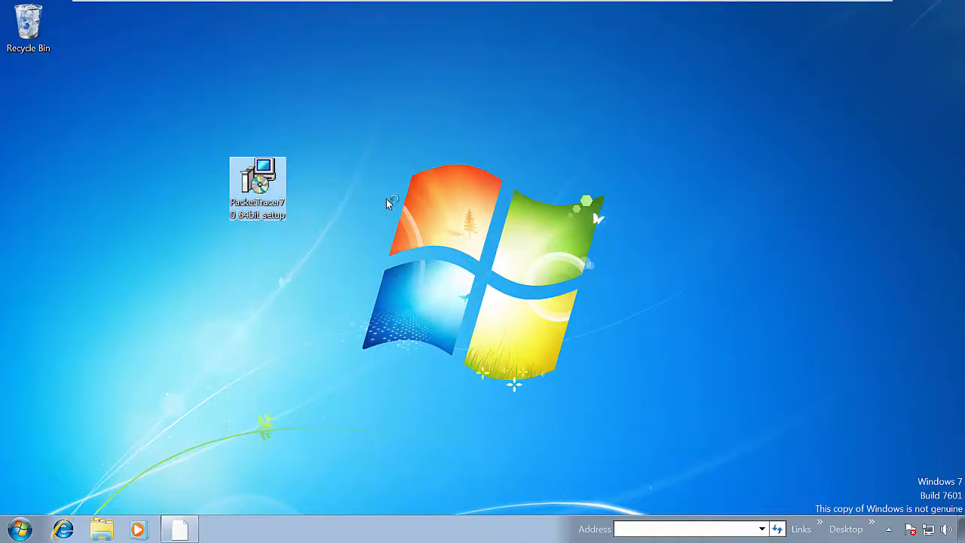
- Launch the Packet Tracer 7.0 installer, accept the license and keep the default installation folder
double_click(256, 187)
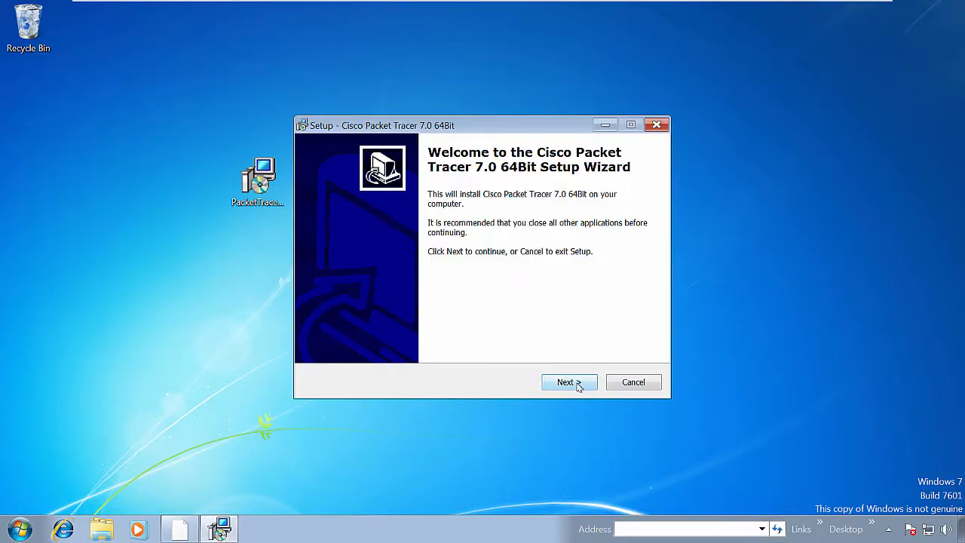
left_click(570, 383)
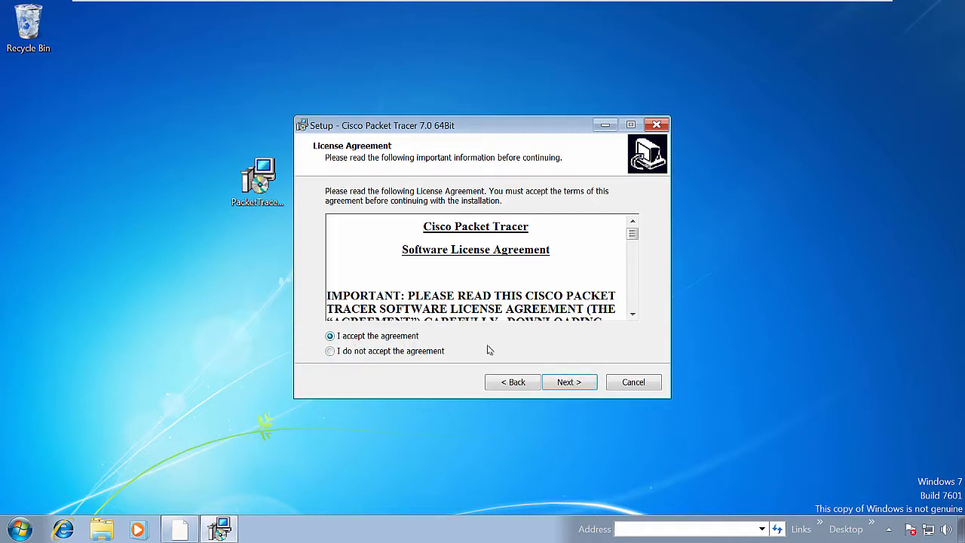
left_click(570, 382)
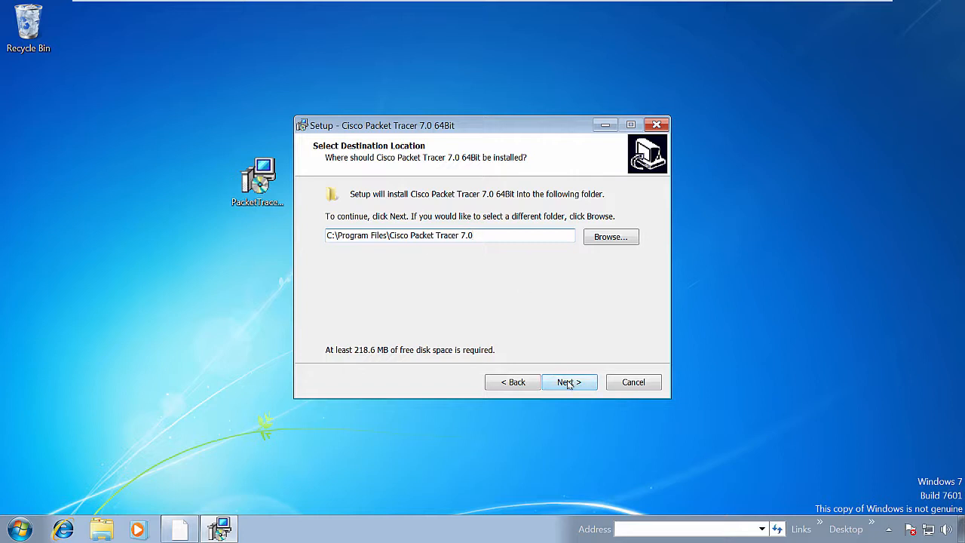
left_click(571, 383)
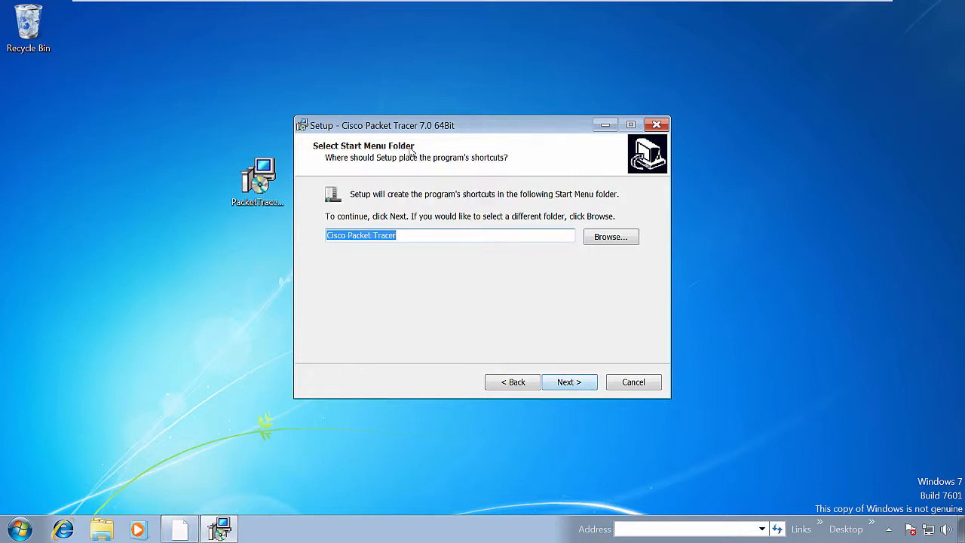
- Keep the default Start Menu folder and desktop shortcut, dismiss the browser notice and finish setup
left_click(569, 382)
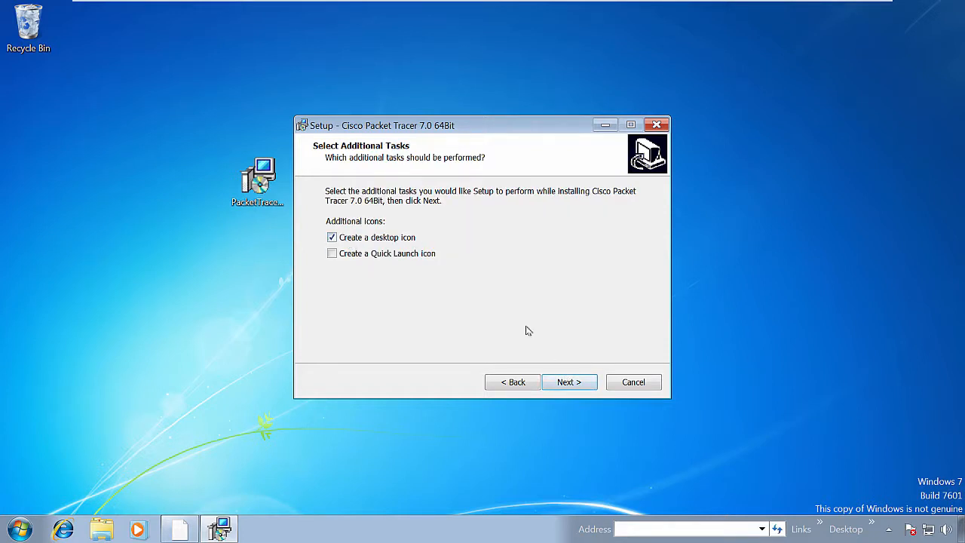
left_click(569, 381)
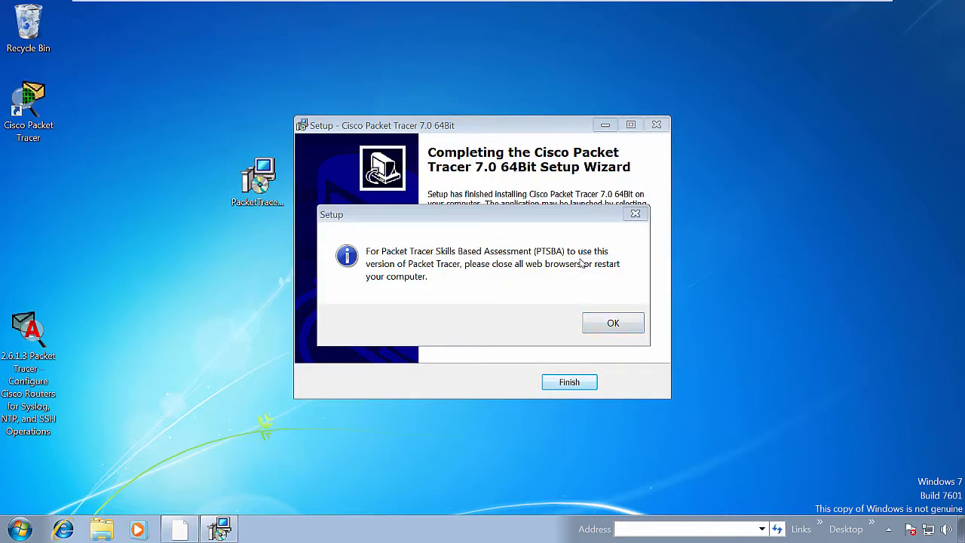
left_click(612, 323)
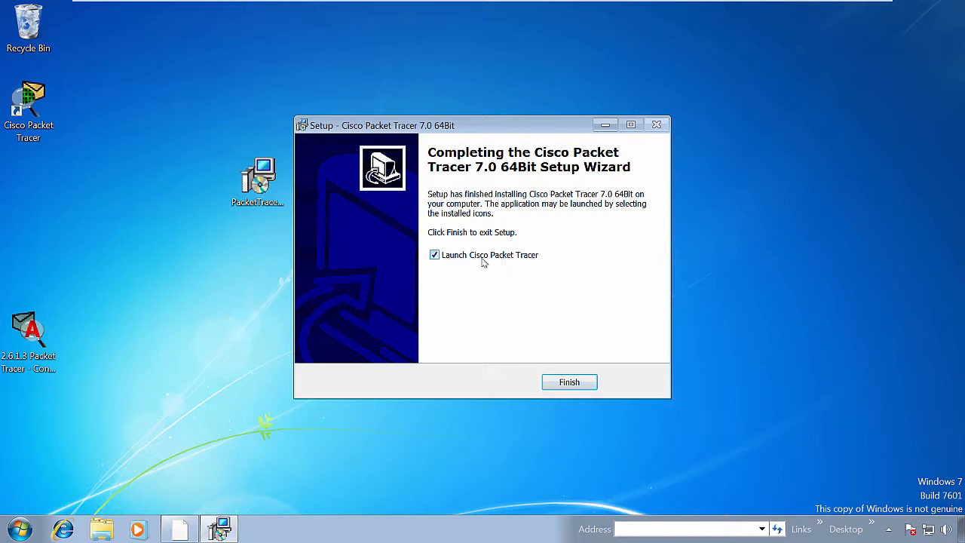
left_click(569, 382)
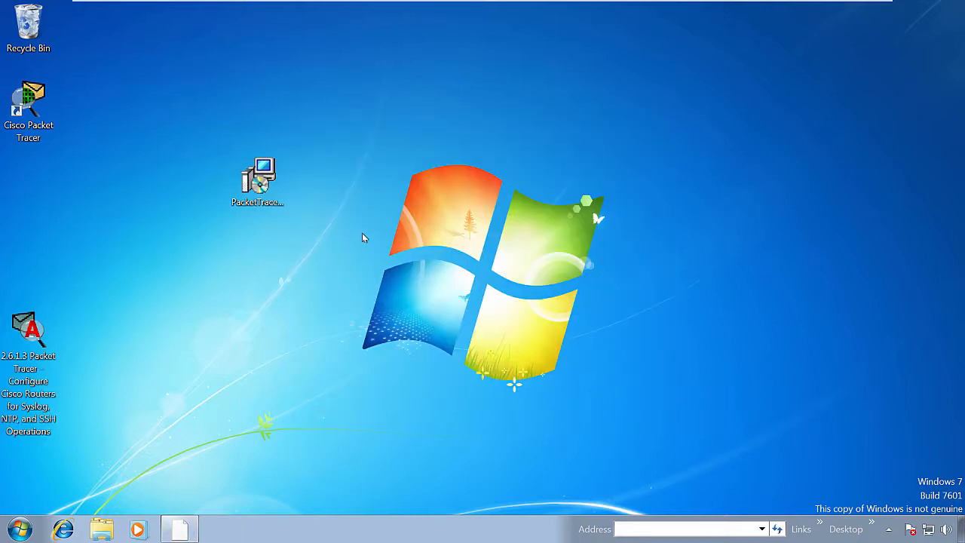
mouse_move(407, 172)
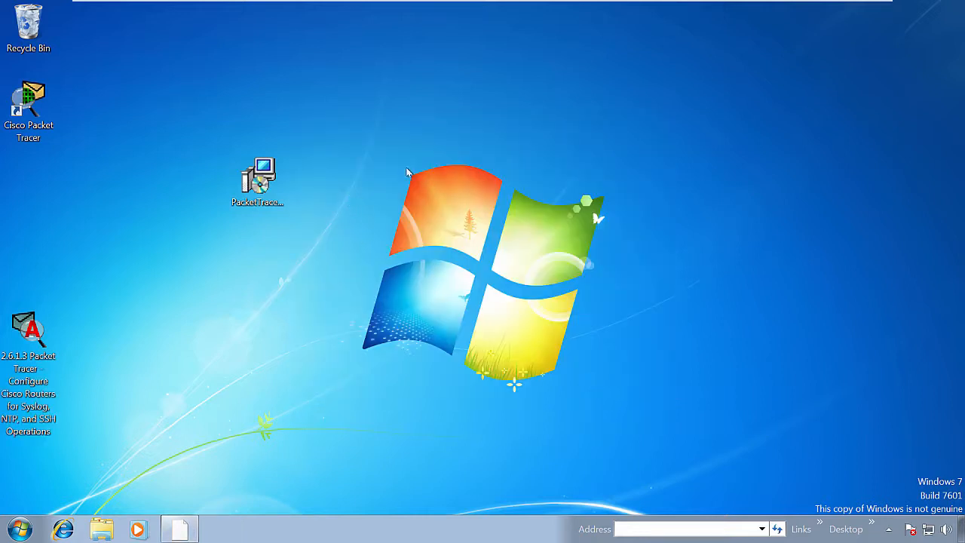
- Launch Cisco Packet Tracer from its desktop shortcut
left_click(27, 105)
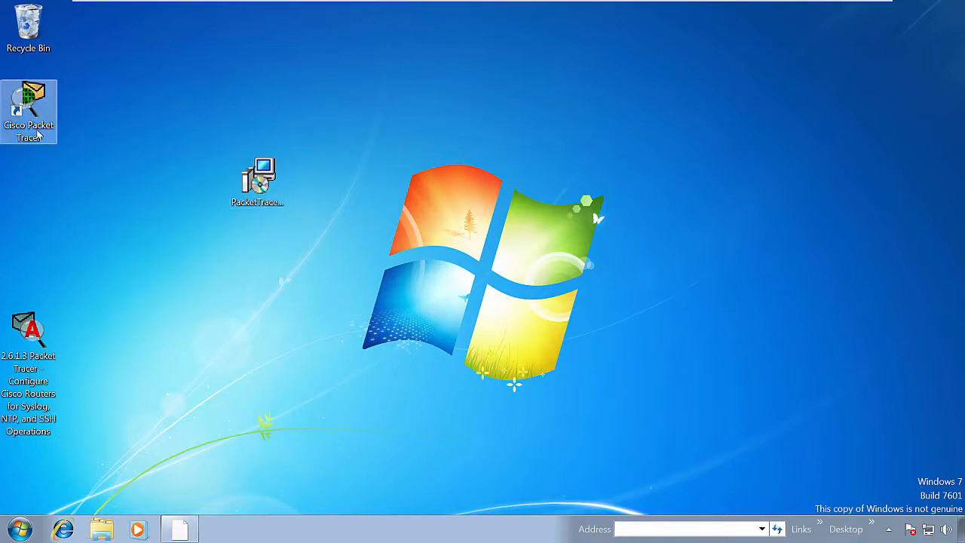
left_click(29, 332)
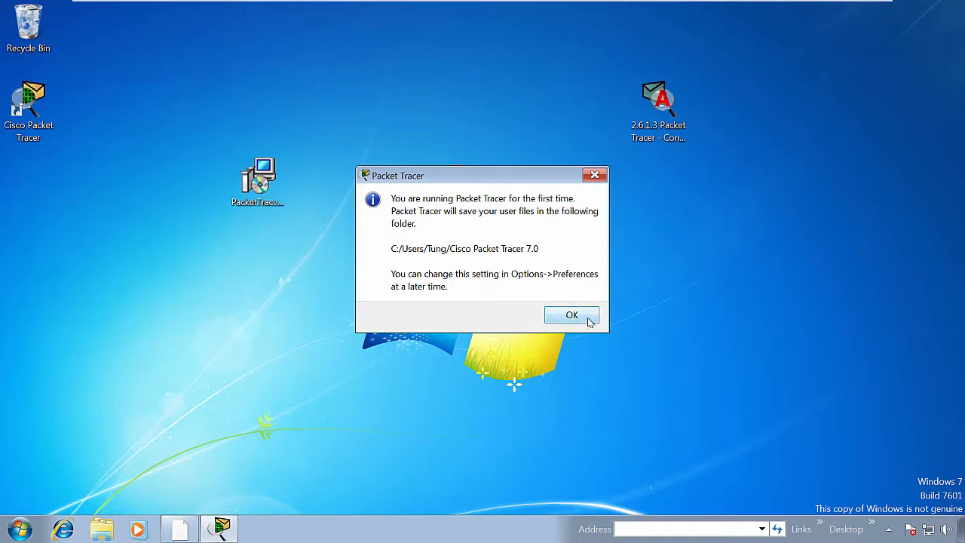
- Dismiss the first-run notice about the user files folder
left_click(572, 315)
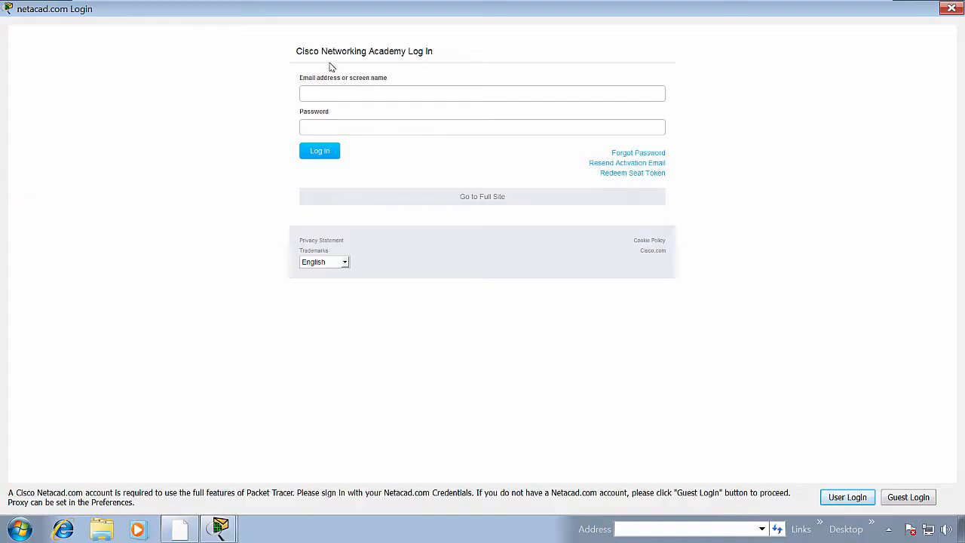
mouse_move(132, 475)
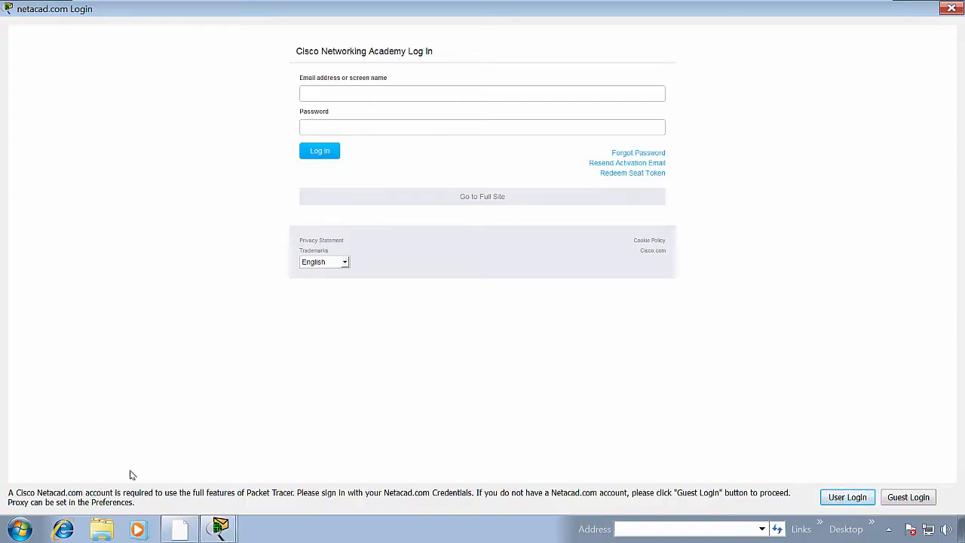
mouse_move(483, 501)
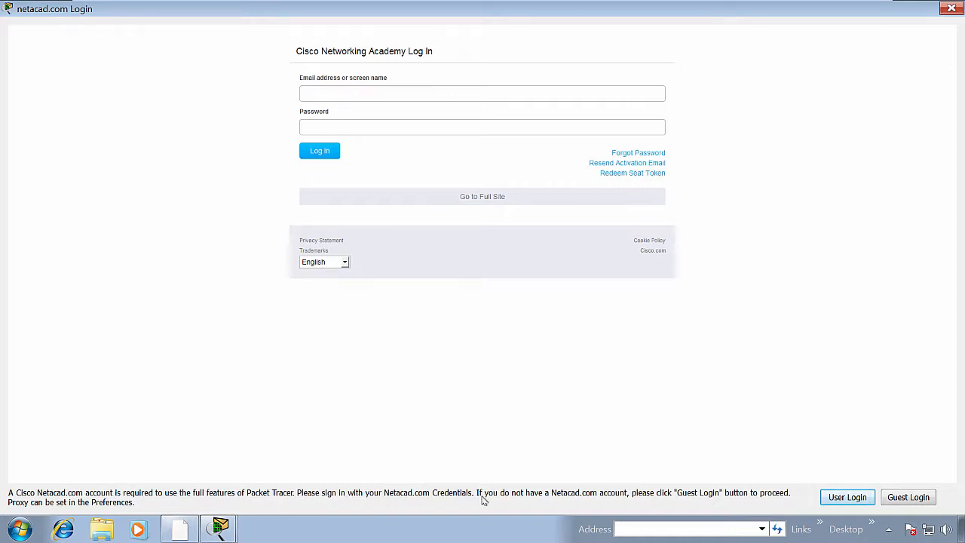
mouse_move(626, 504)
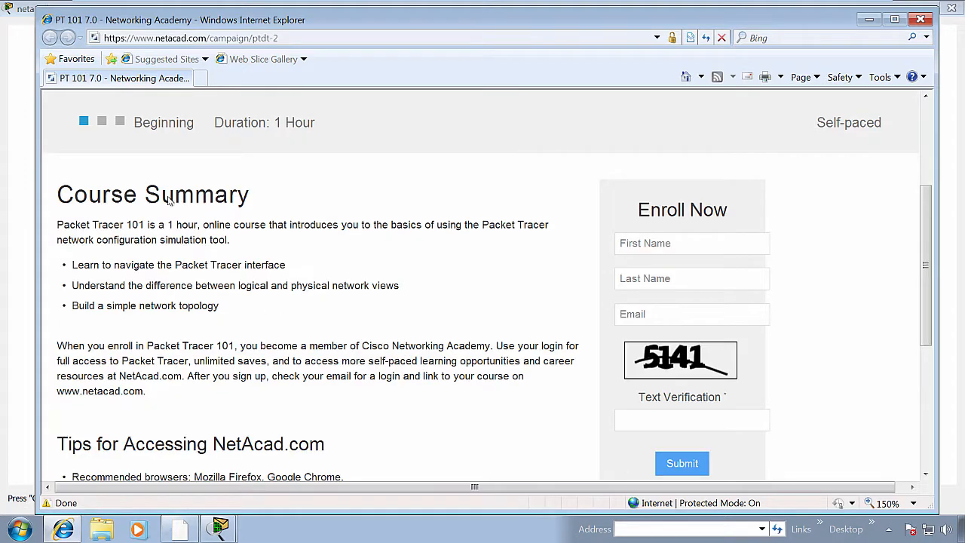
mouse_move(97, 364)
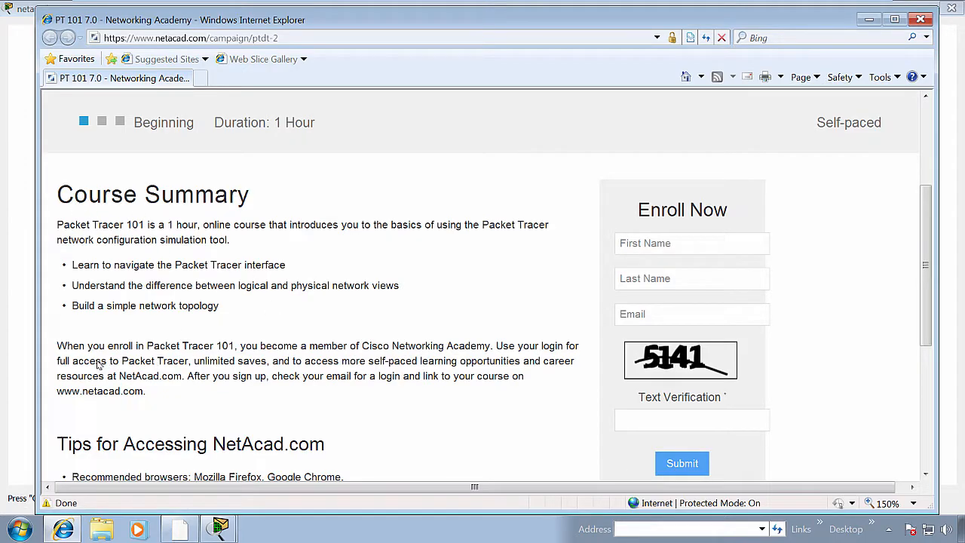
- Read the Packet Tracer 101 page, highlighting the membership and login sentences
scroll("up", 3)
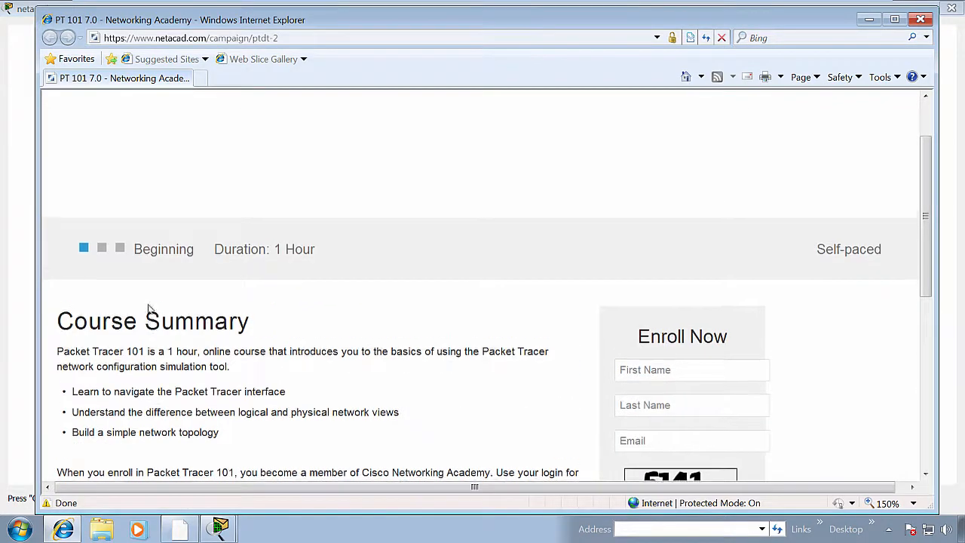
scroll("up", 3)
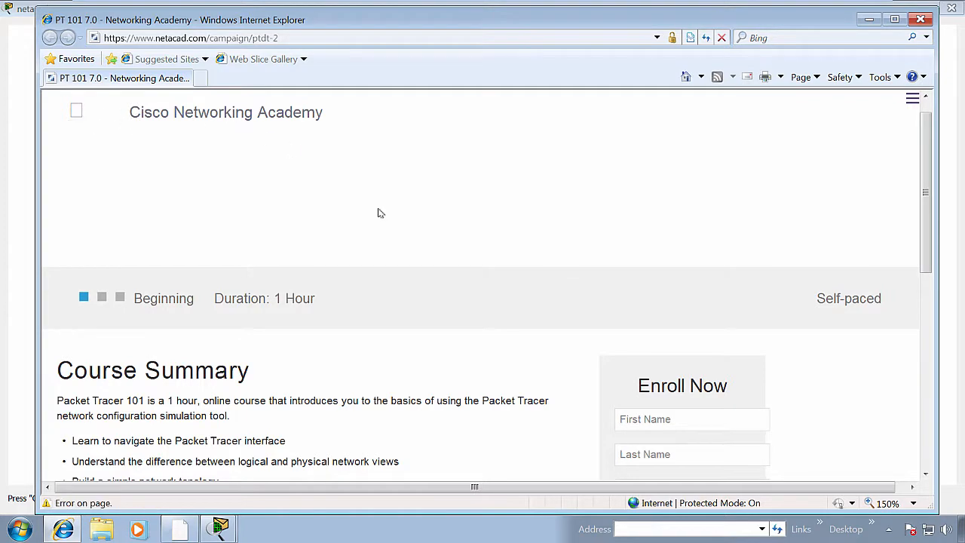
scroll("down", 3)
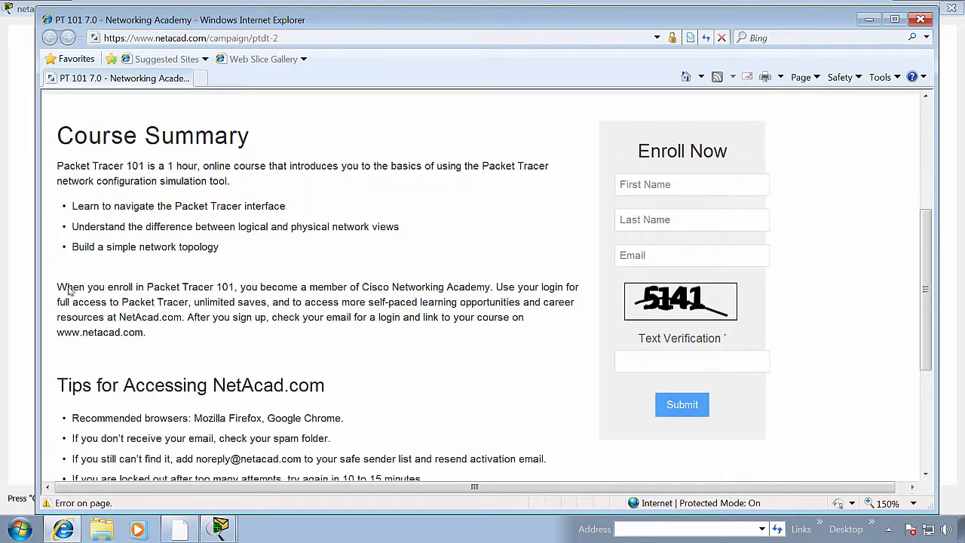
left_click_drag(56, 287, 491, 287)
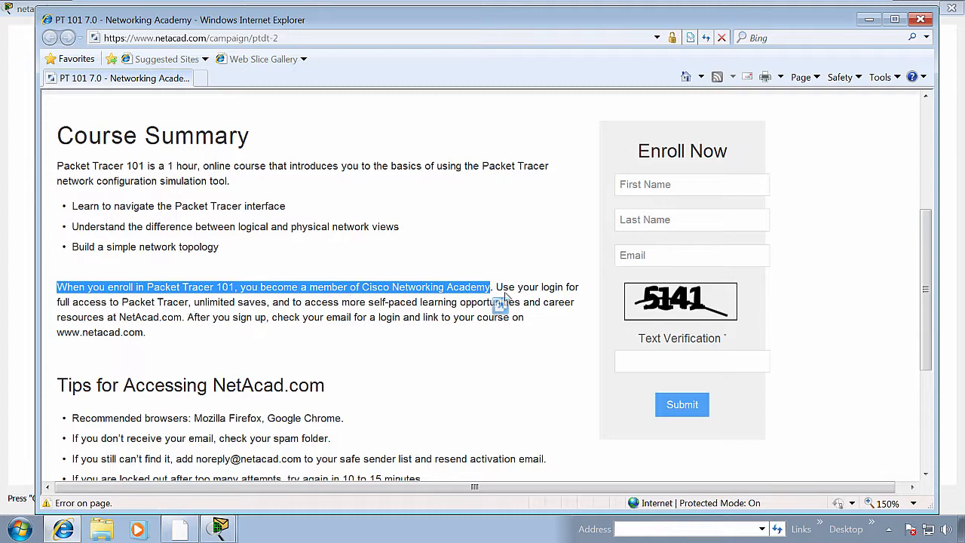
left_click_drag(496, 286, 191, 301)
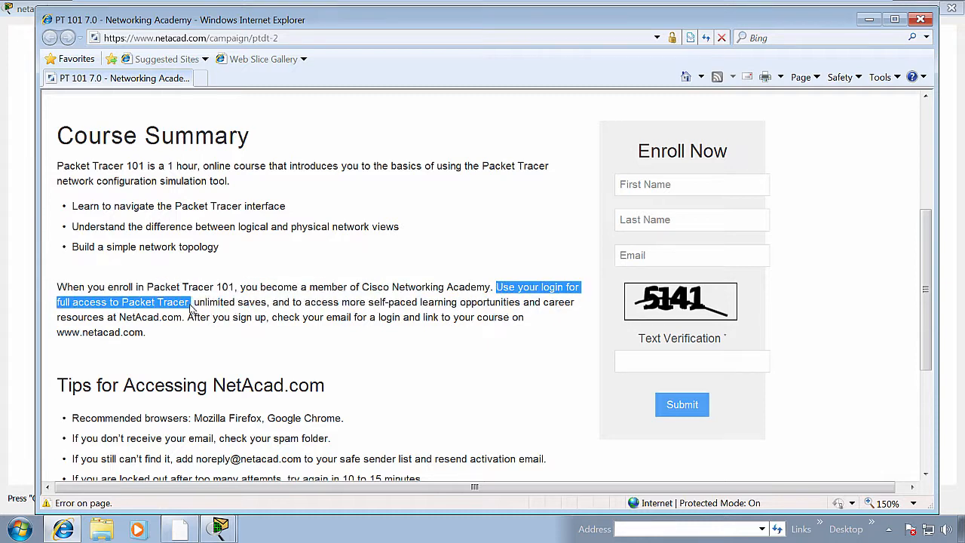
mouse_move(636, 193)
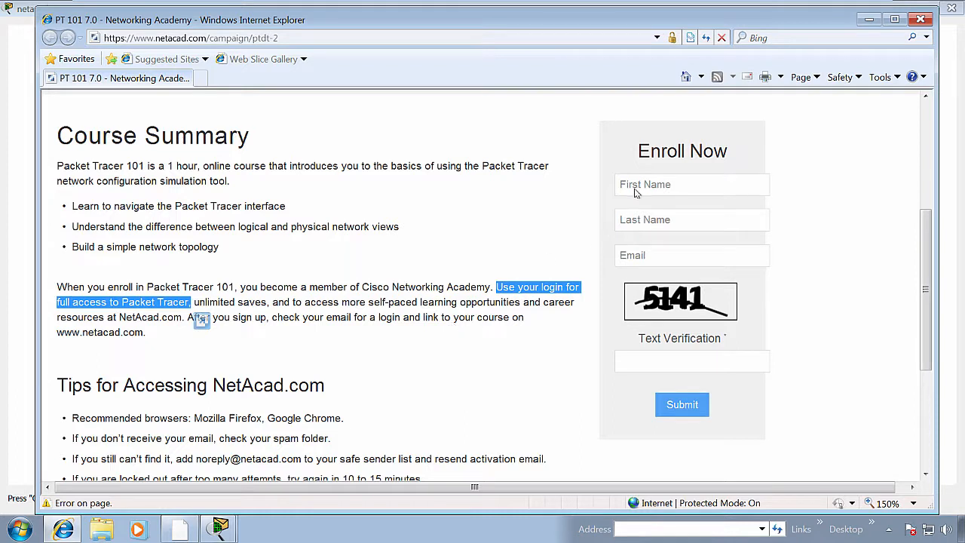
- Fill in the enrollment details and submit the Packet Tracer 101 form
left_click(691, 184)
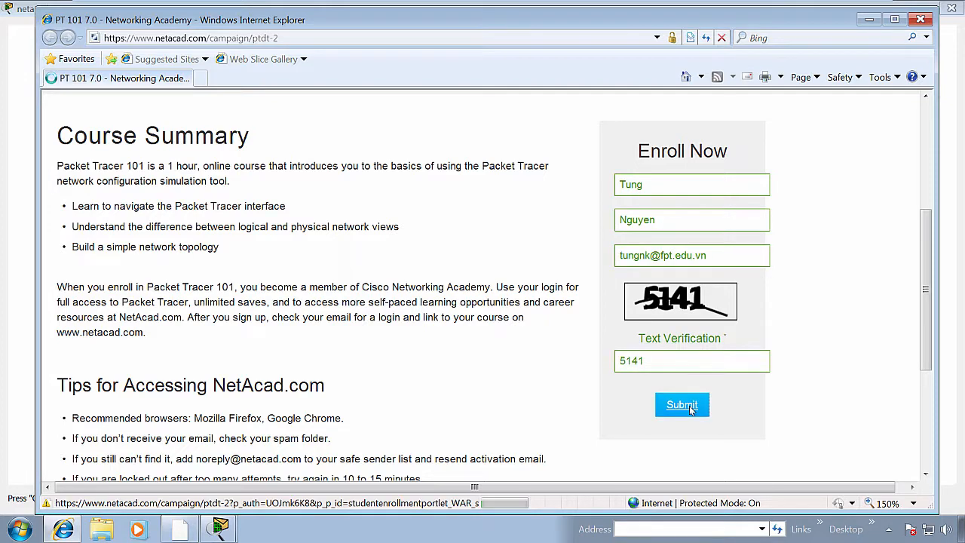
left_click(682, 404)
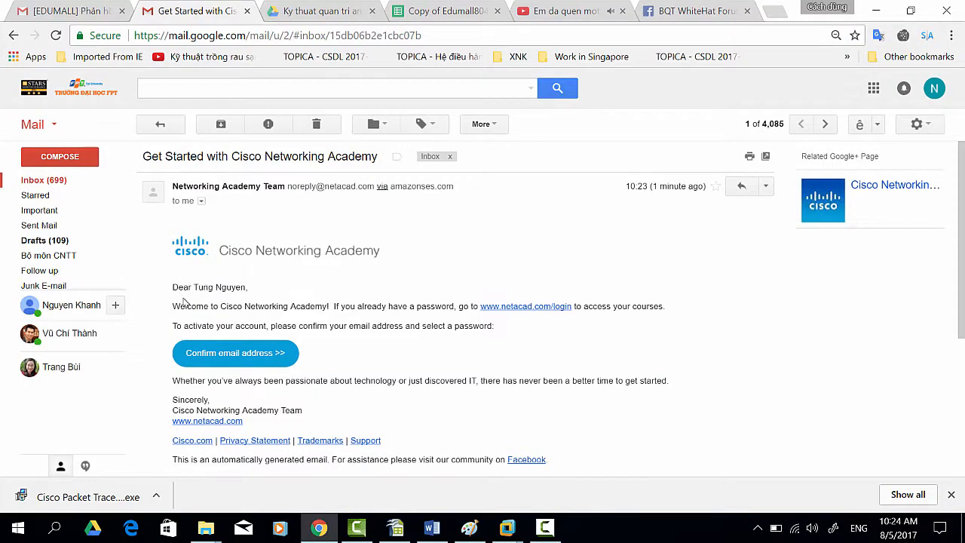
mouse_move(234, 340)
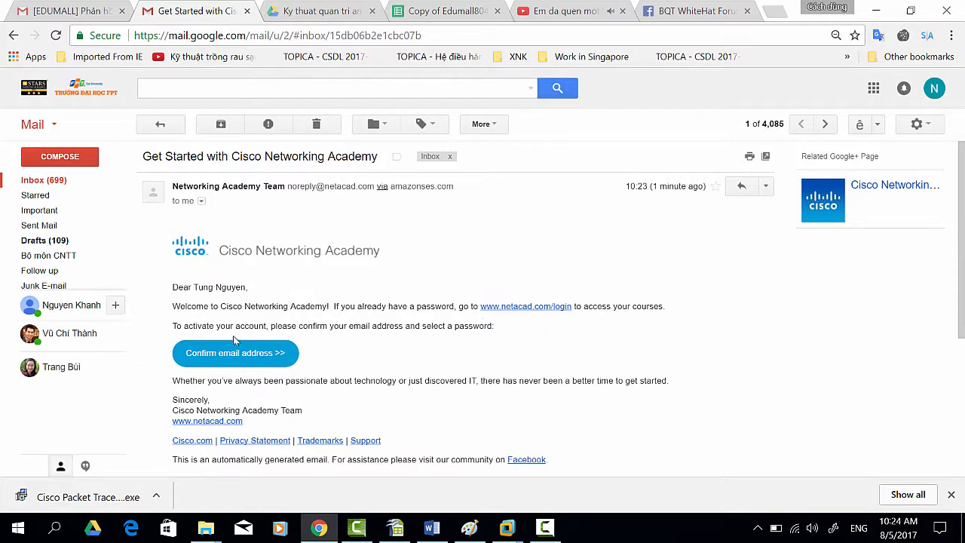
- Confirm the account's email address and submit the completed profile details
left_click(235, 353)
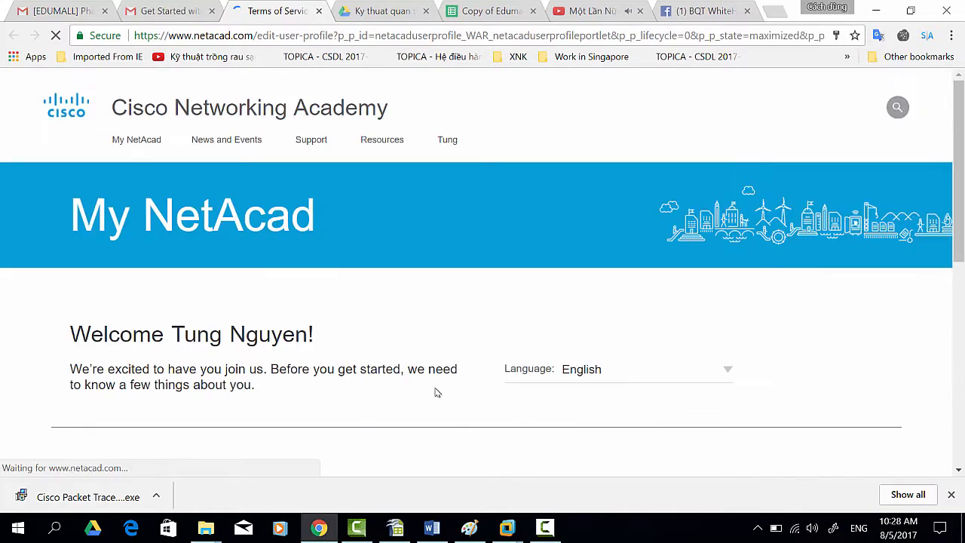
scroll("down", 3)
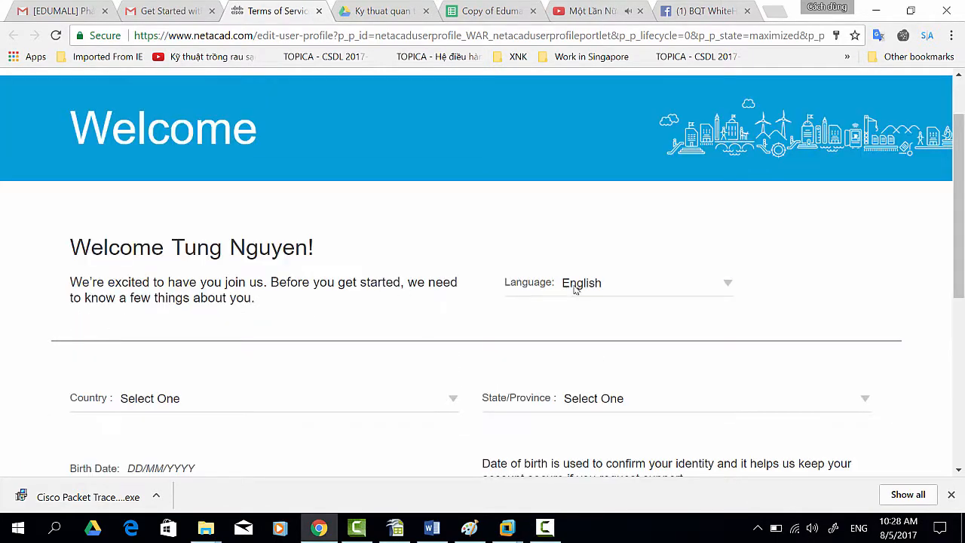
scroll("down", 3)
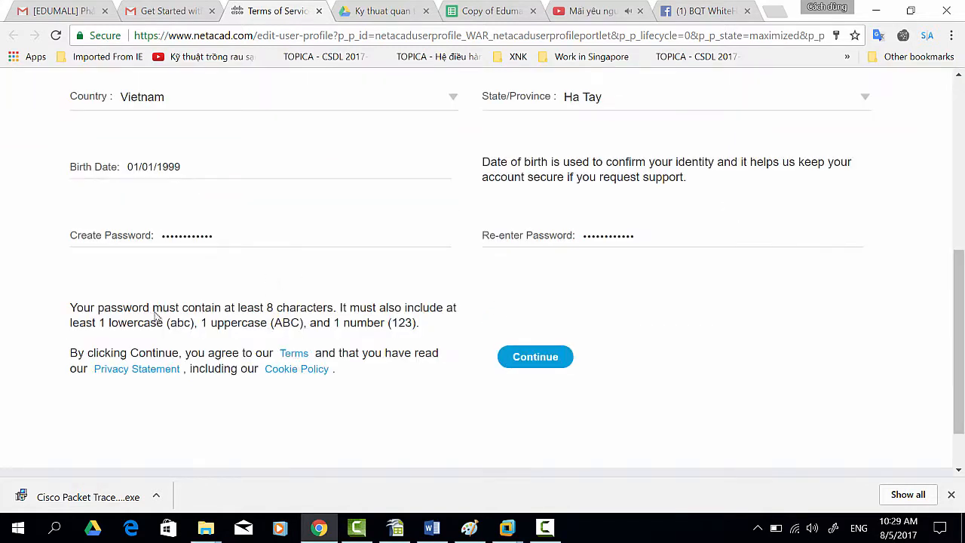
mouse_move(407, 329)
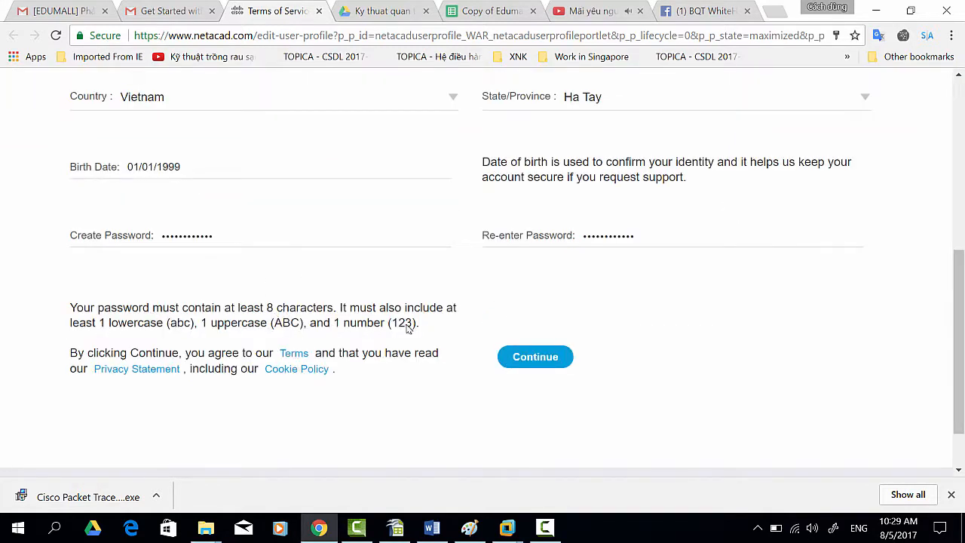
left_click(535, 356)
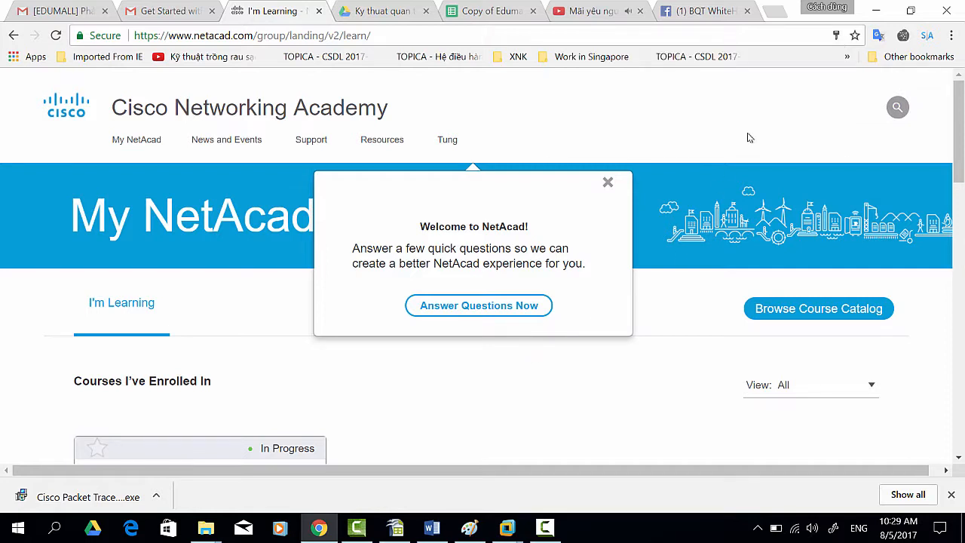
mouse_move(609, 184)
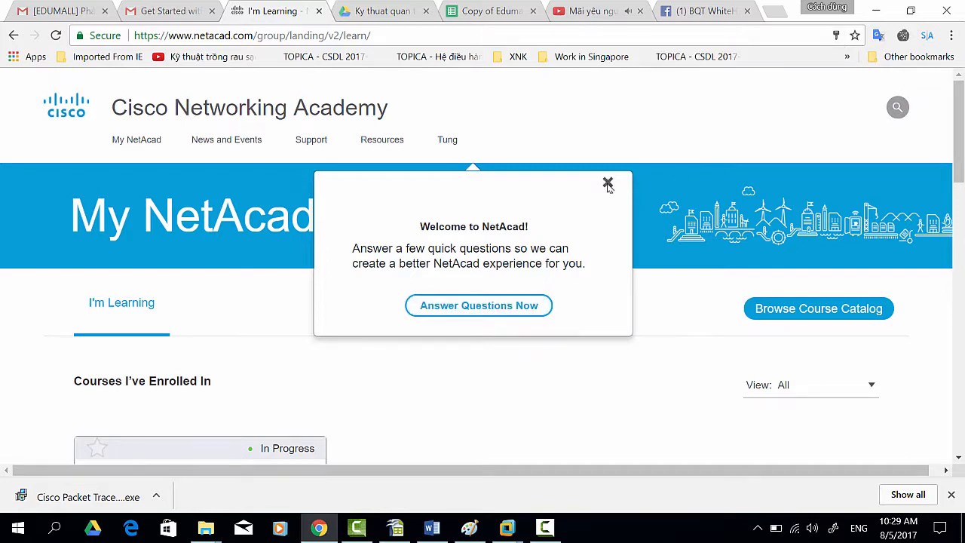
- Find Packet Tracer 101 0817g under enrolled courses on My NetAcad and launch it
left_click(608, 184)
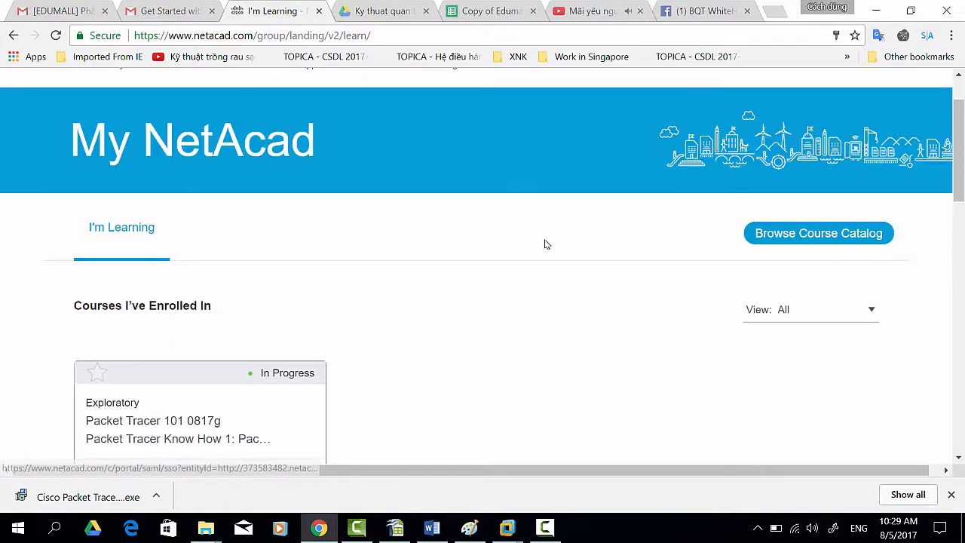
scroll("up", 3)
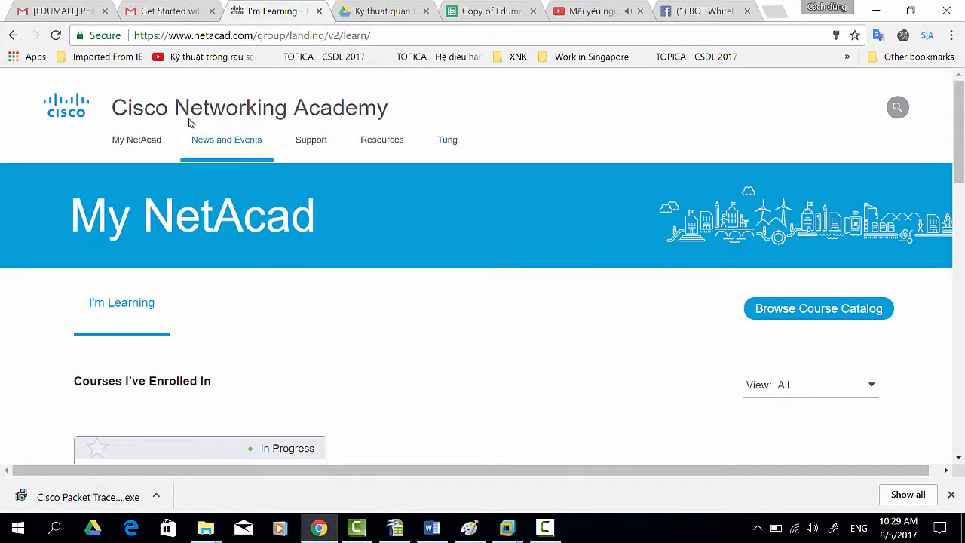
left_click(446, 139)
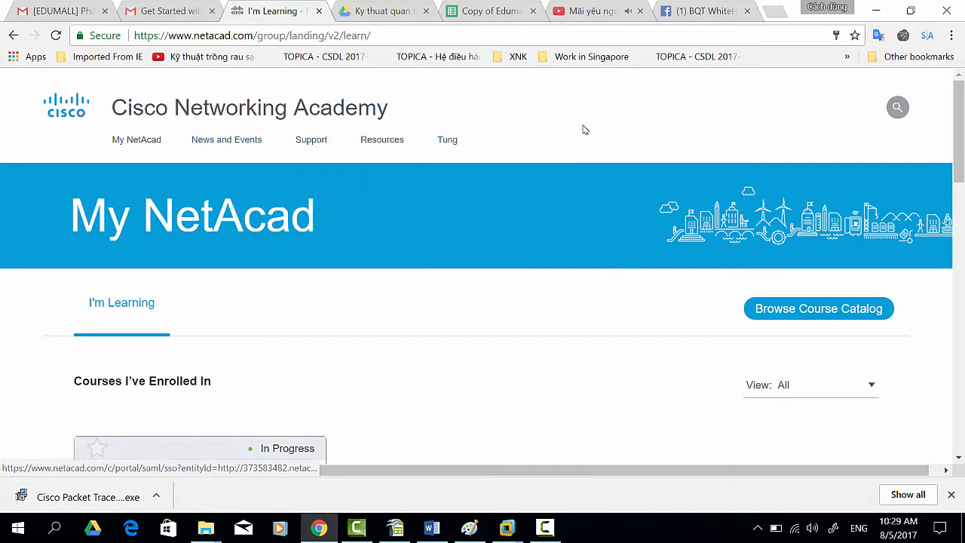
scroll("down", 3)
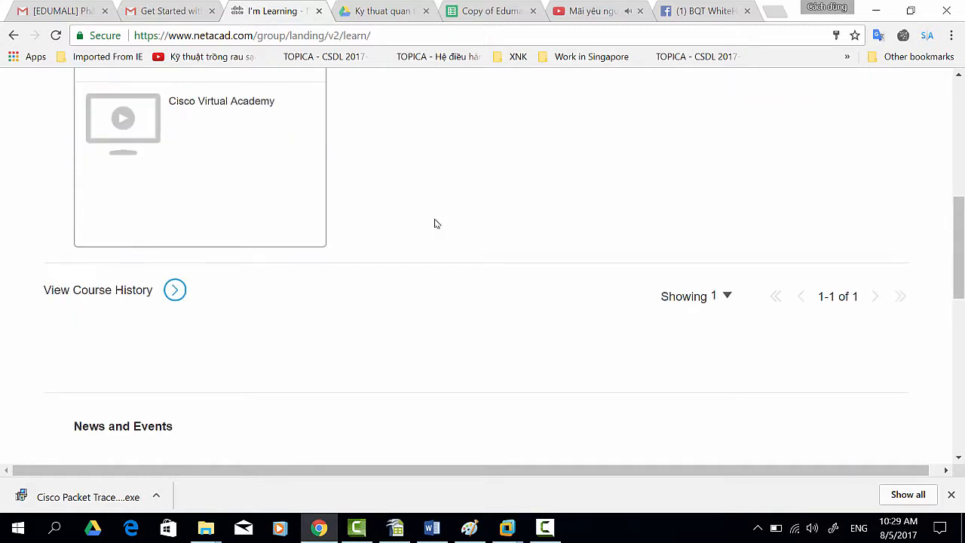
scroll("up", 3)
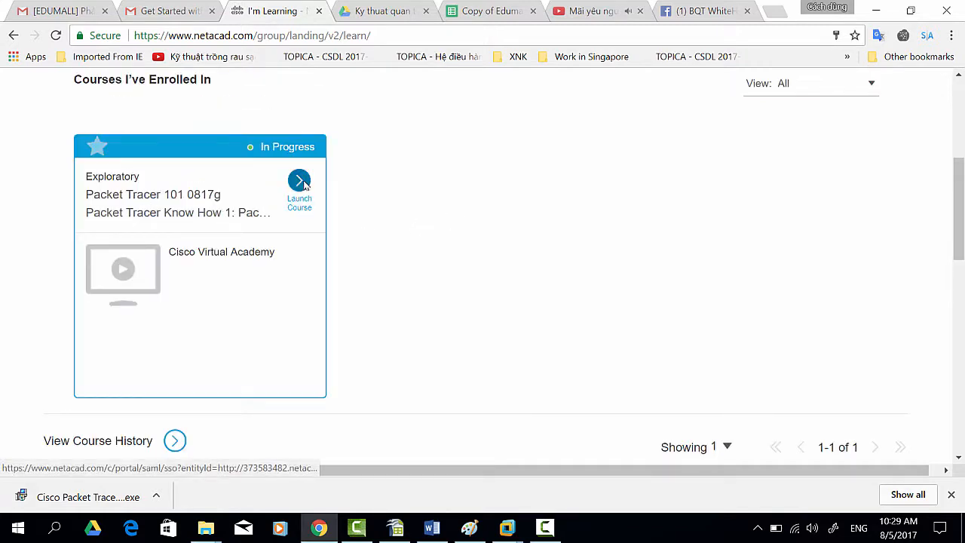
left_click(299, 181)
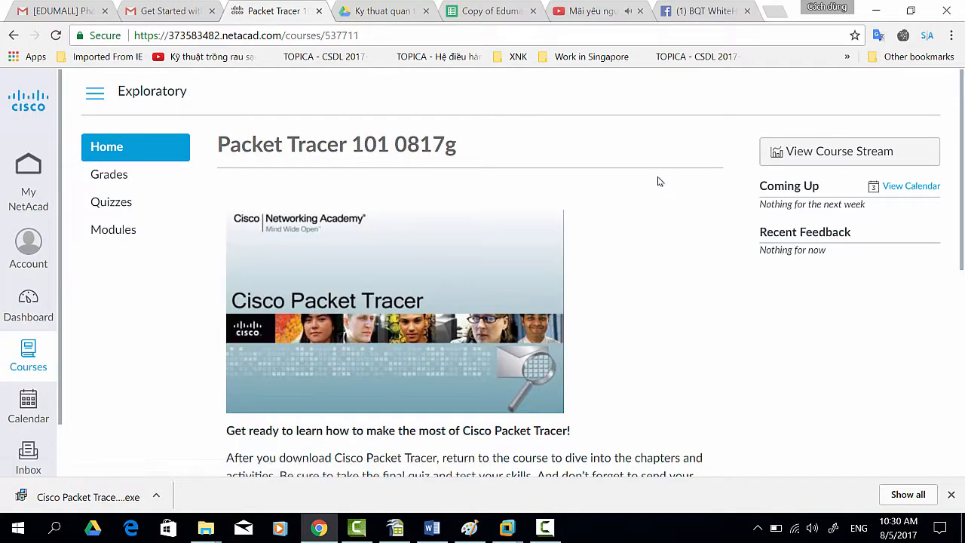
scroll("down", 3)
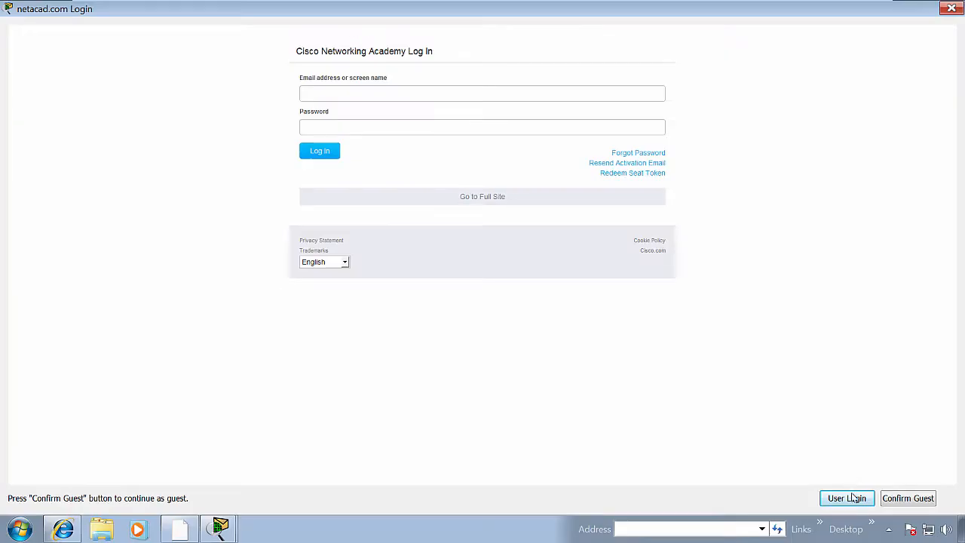
left_click(483, 94)
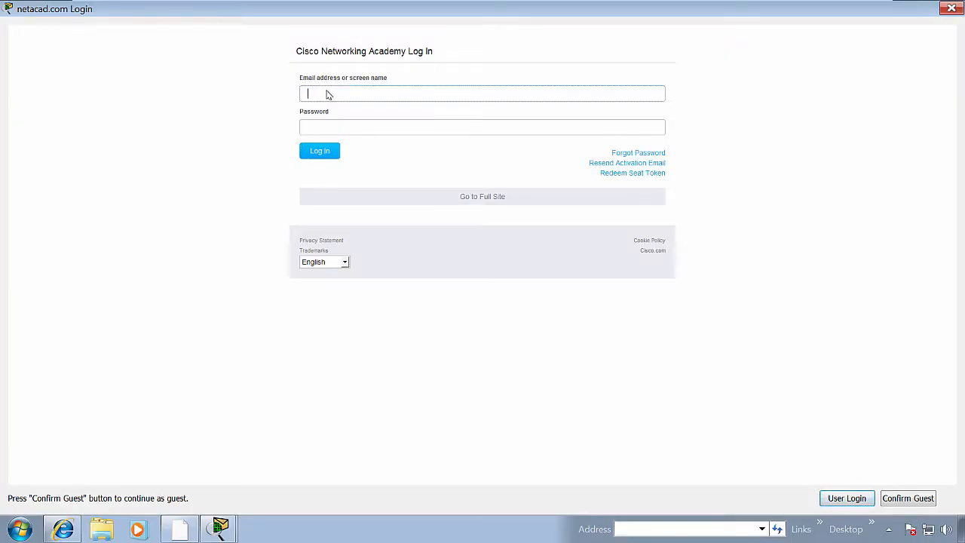
mouse_move(359, 115)
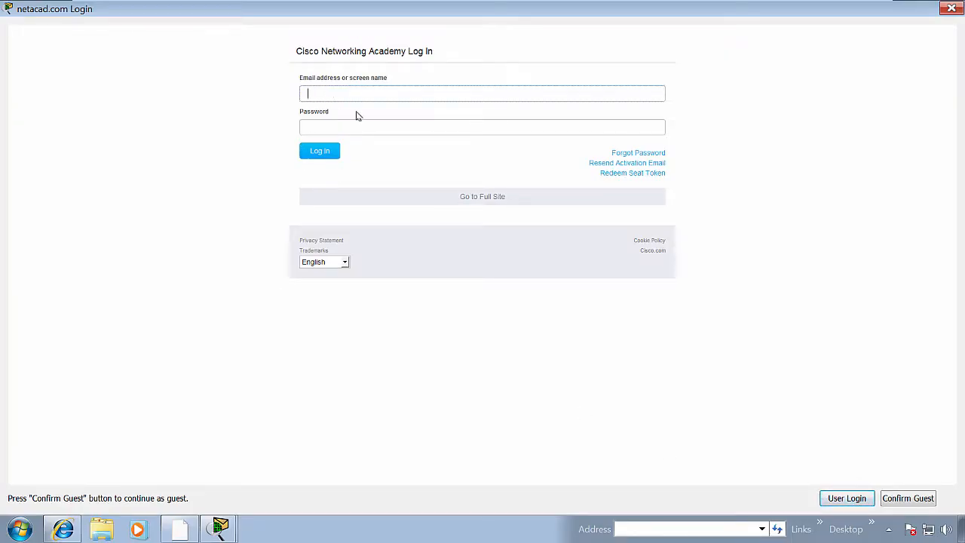
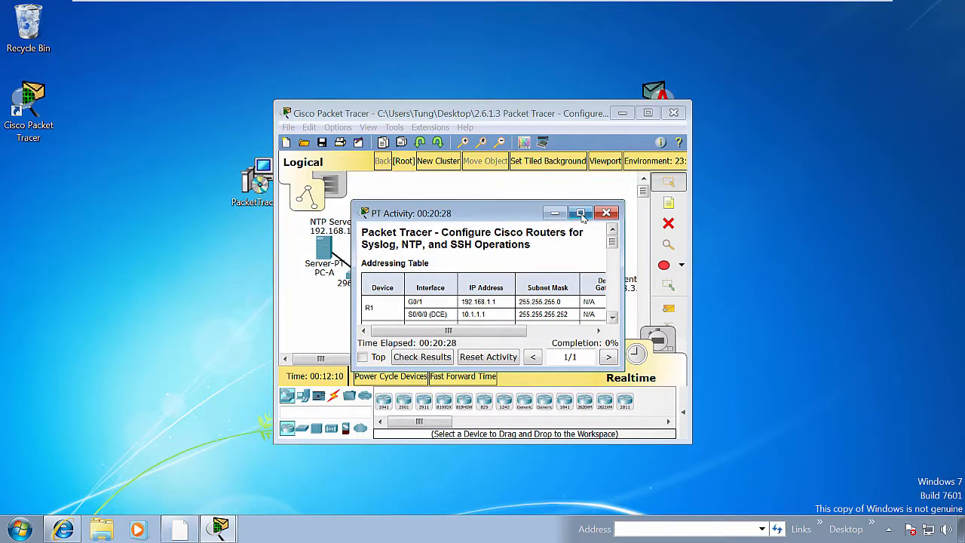
- Hide the activity window to view the topology, restore it and scroll the instructions to Part 2
left_click(579, 213)
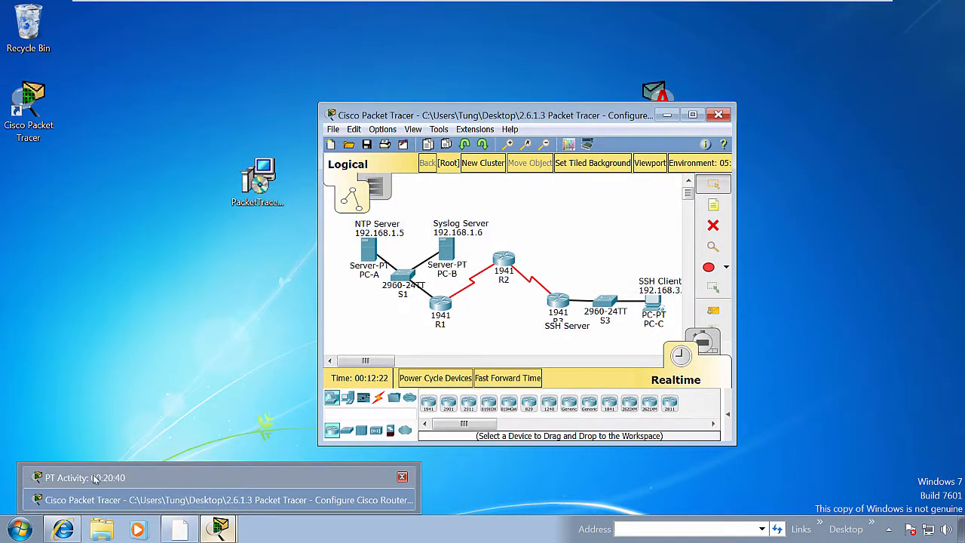
left_click(84, 476)
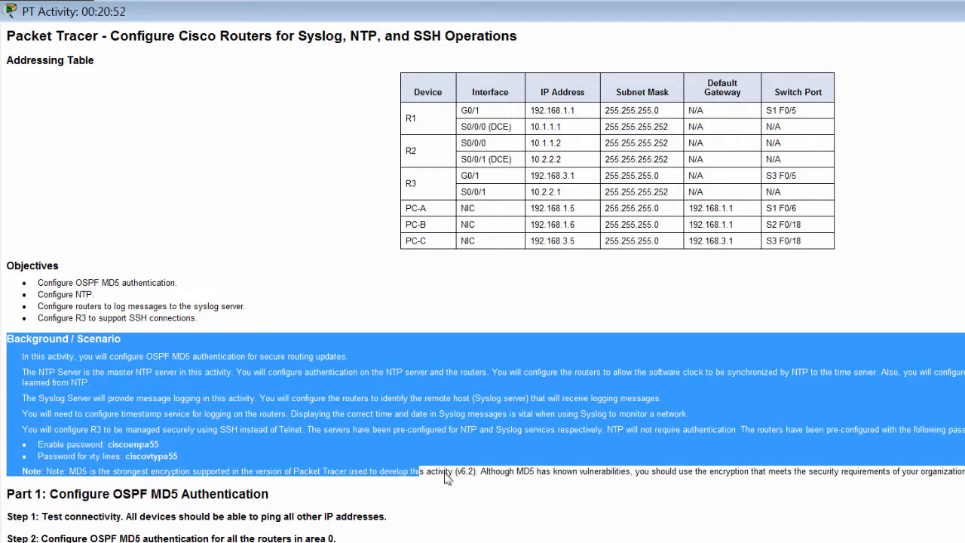
scroll("down", 3)
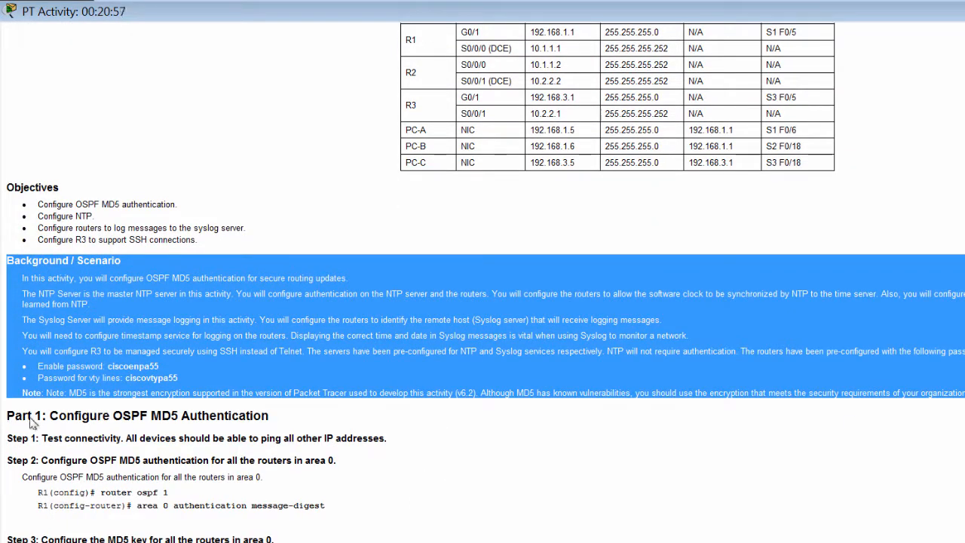
scroll("down", 3)
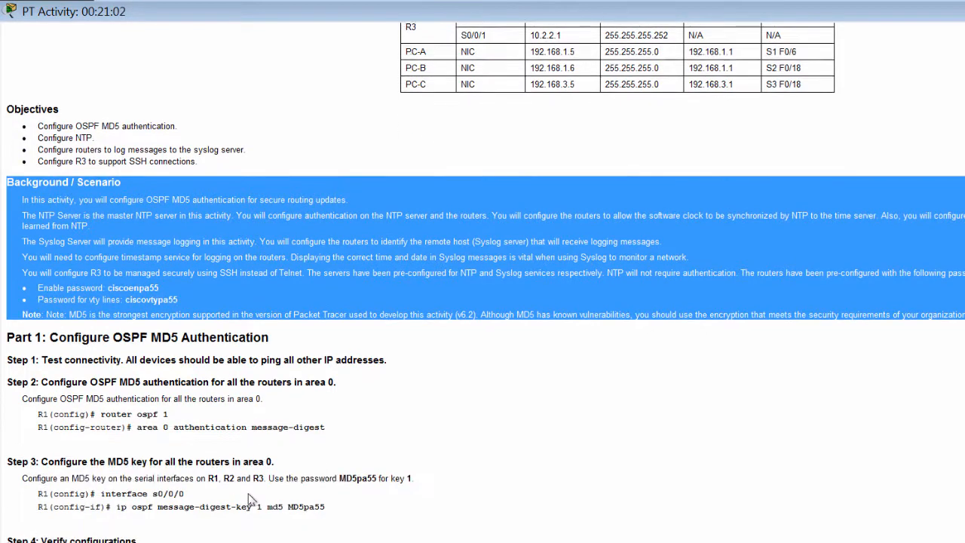
scroll("down", 3)
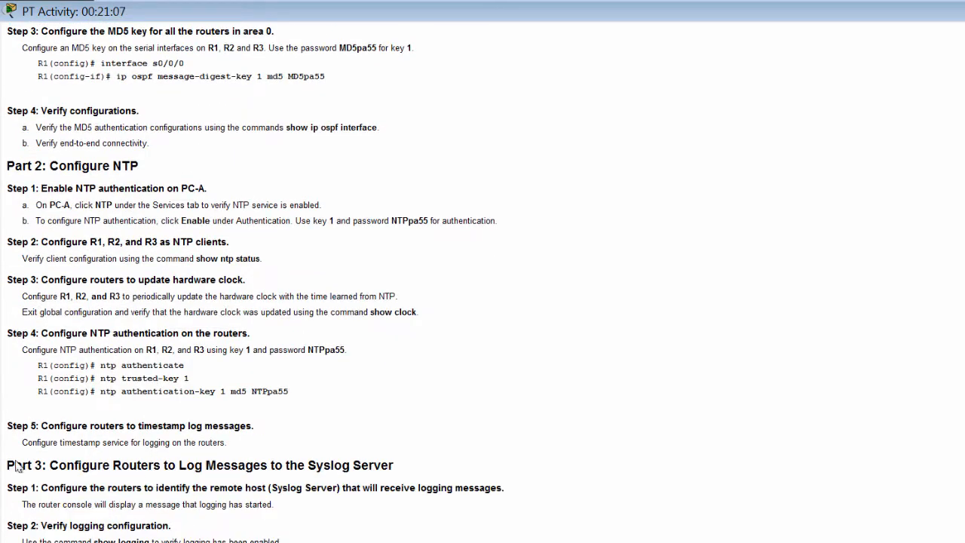
scroll("down", 3)
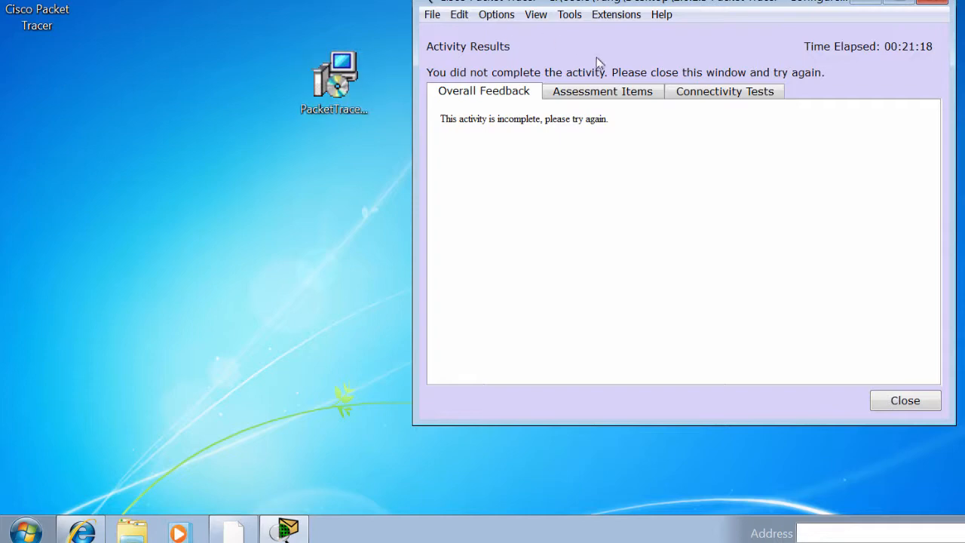
- Switch Activity Results to the Assessment Items list and scroll through the R1/R2 items
left_click(604, 92)
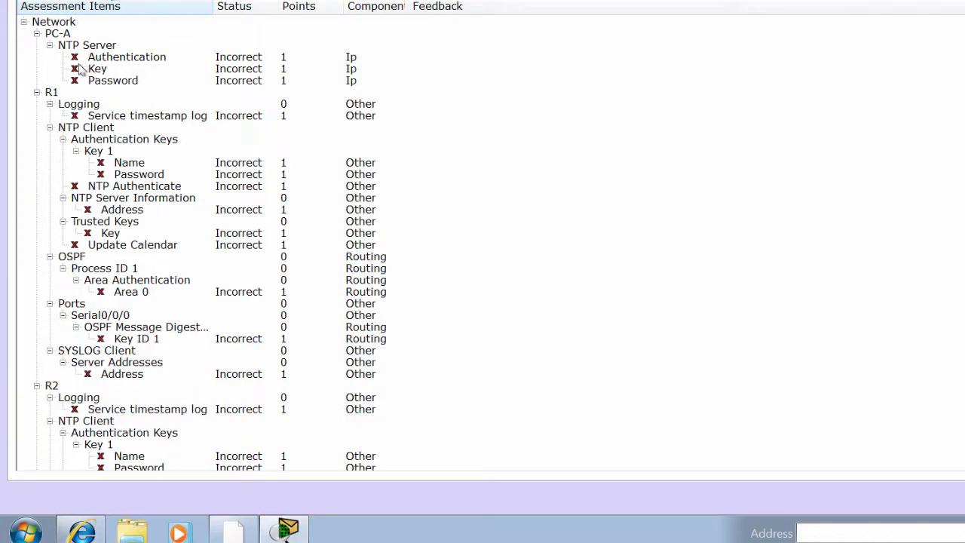
scroll("down", 3)
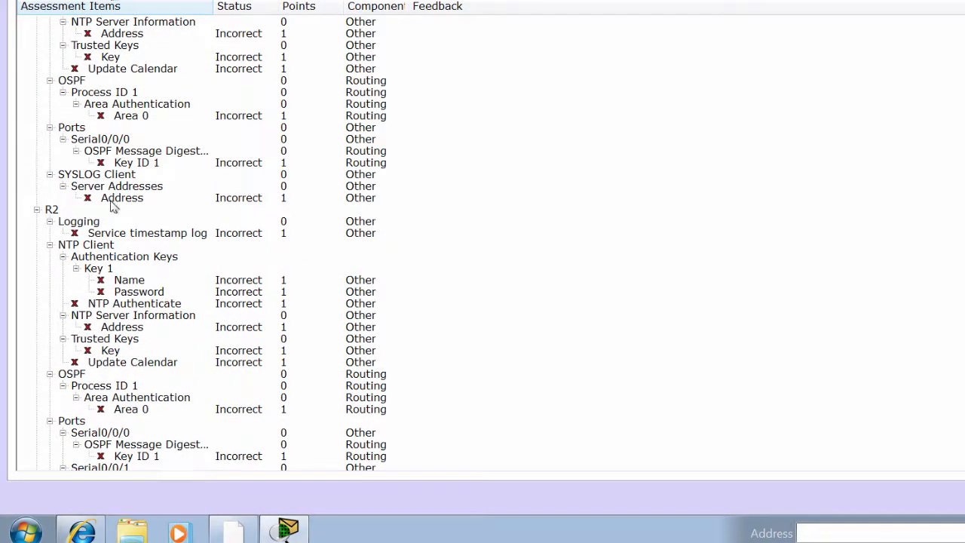
scroll("up", 3)
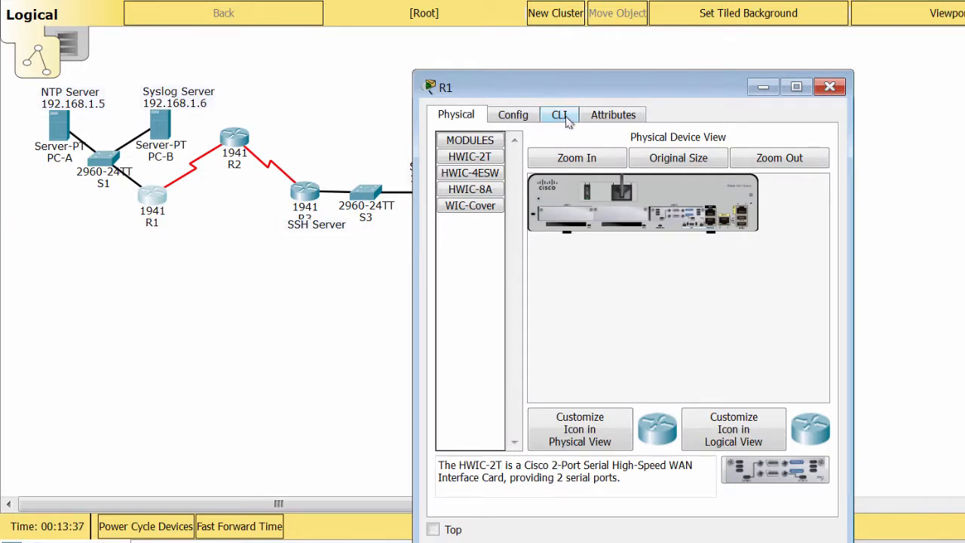
- On R1's CLI configure router ospf 1 with area 0 authentication message-digest, then recheck results
left_click(560, 115)
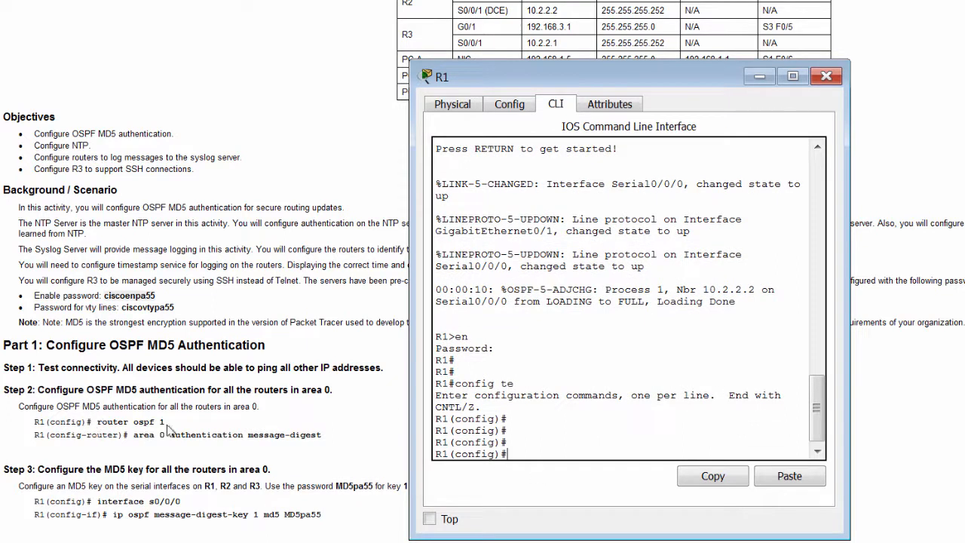
type("router ospf 1")
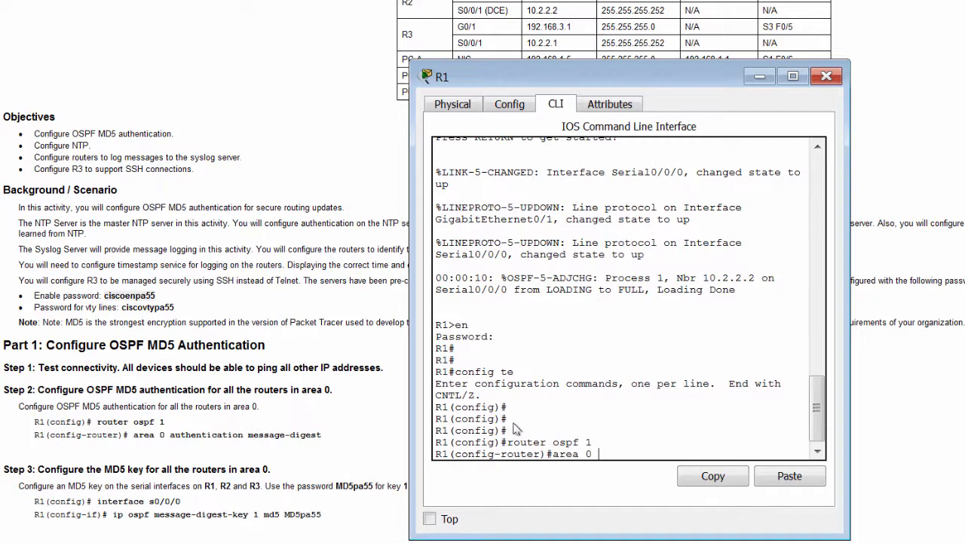
type("area 0 authentication message-digest")
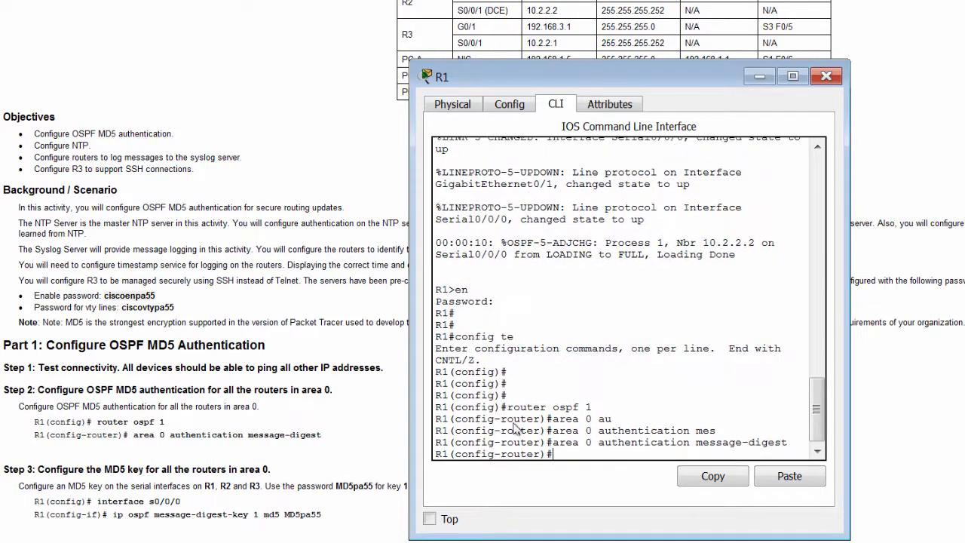
left_click(826, 76)
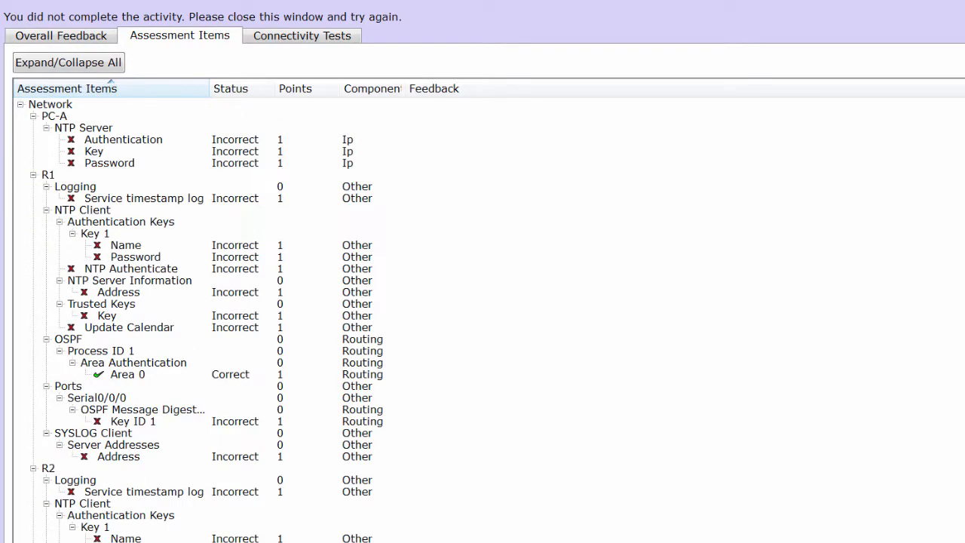
- Expand R1's OSPF Area Authentication to see Area 0 marked Correct and close the results
scroll("down", 3)
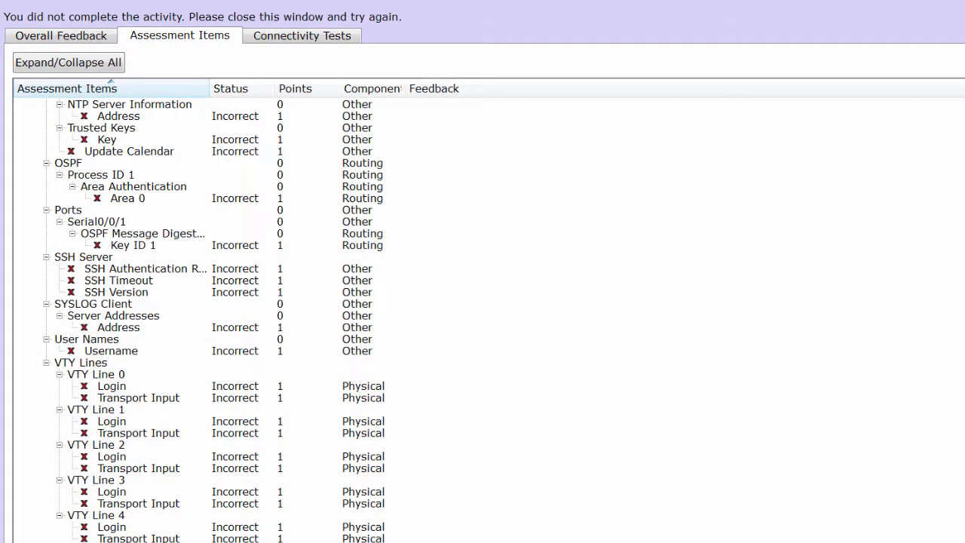
left_click(133, 363)
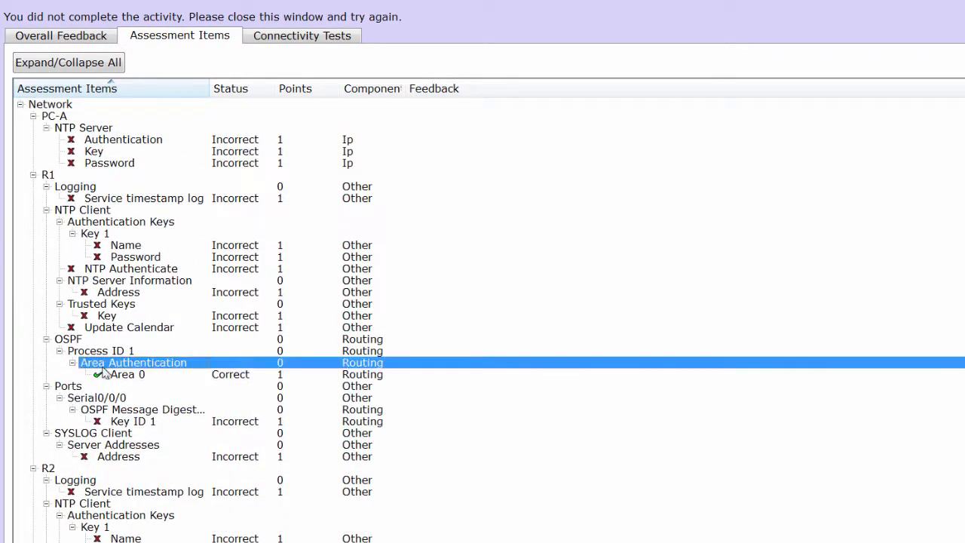
left_click(126, 374)
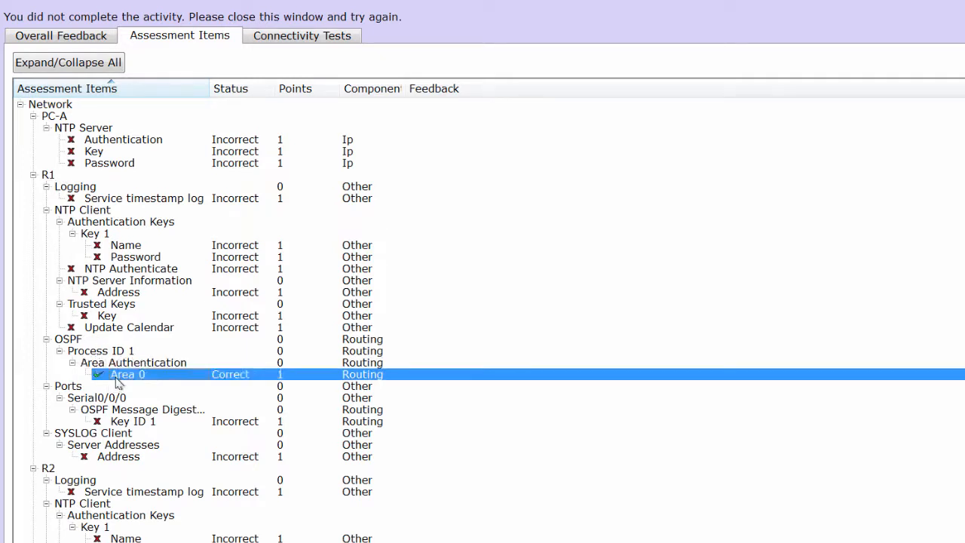
mouse_move(317, 389)
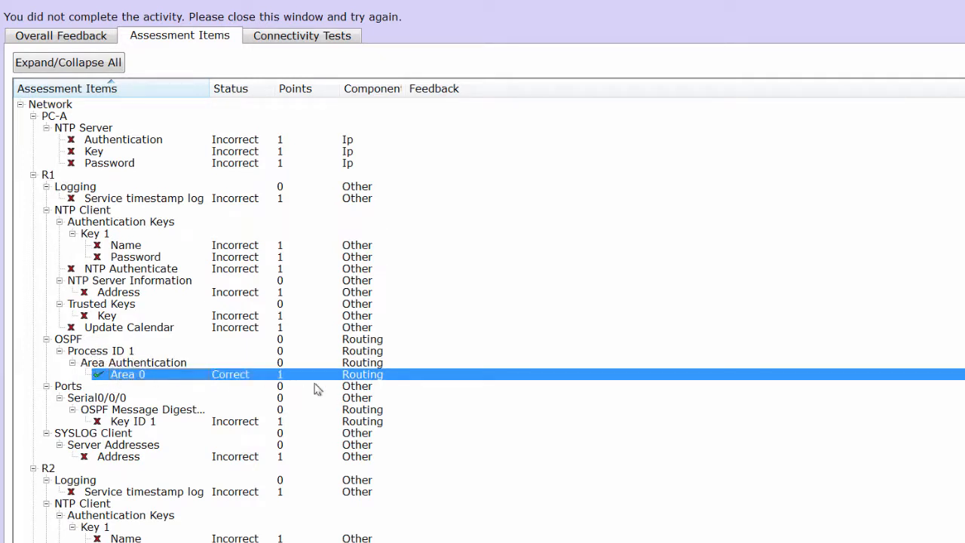
mouse_move(103, 385)
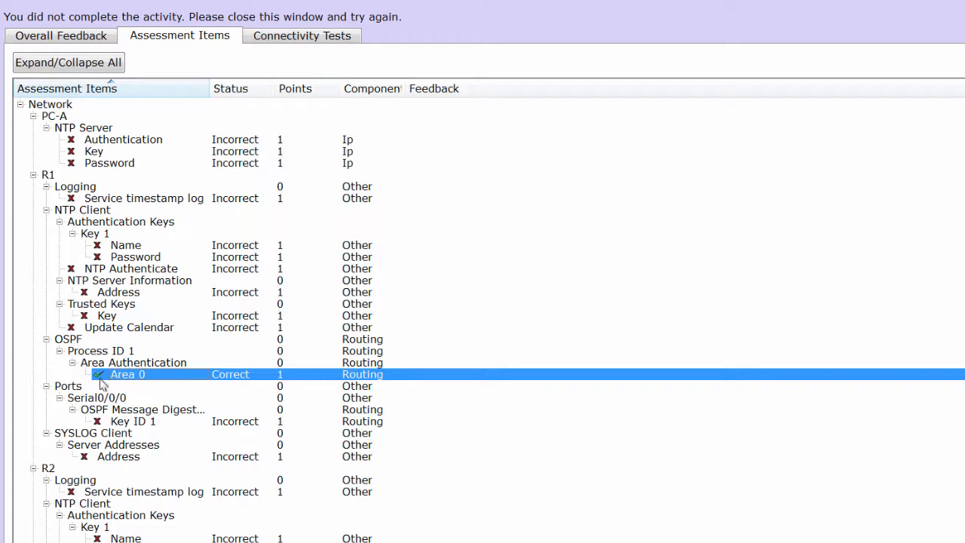
left_click(97, 398)
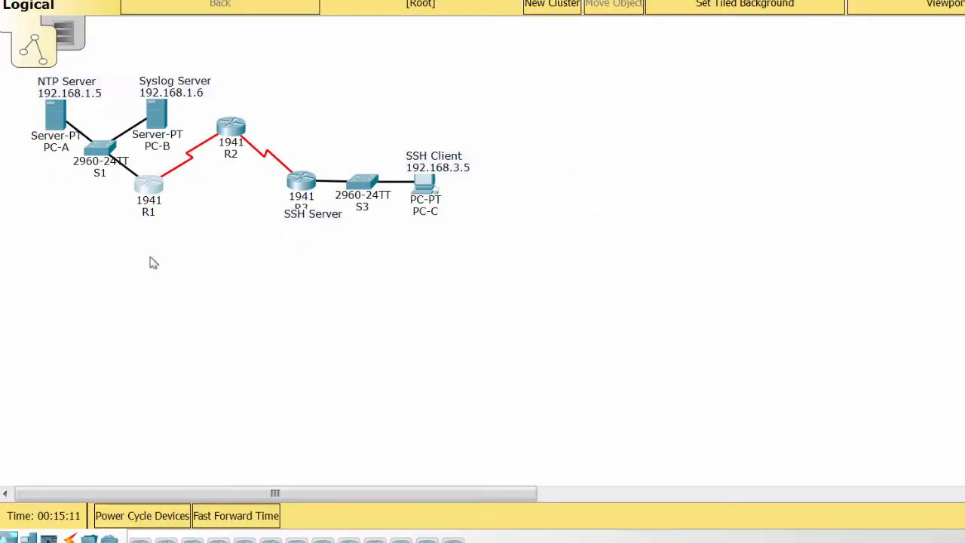
mouse_move(631, 187)
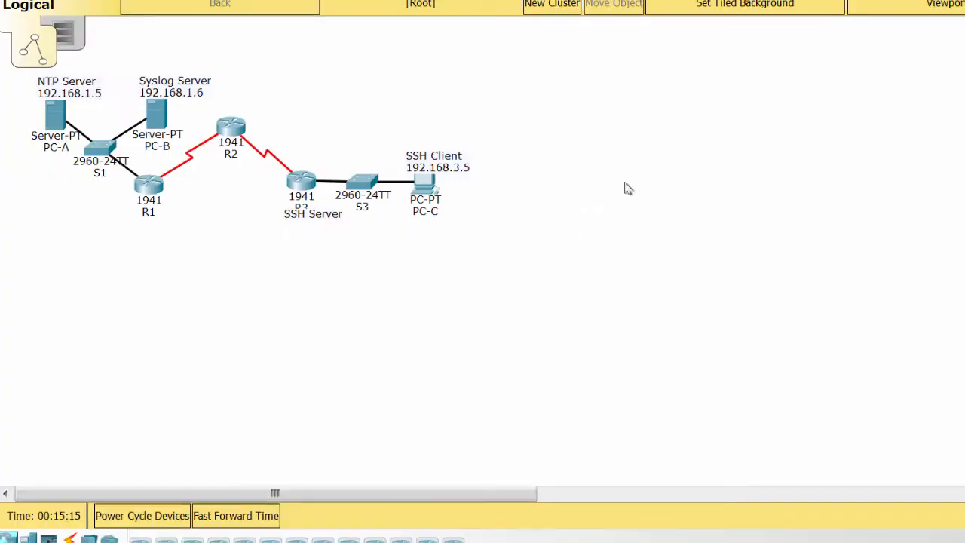